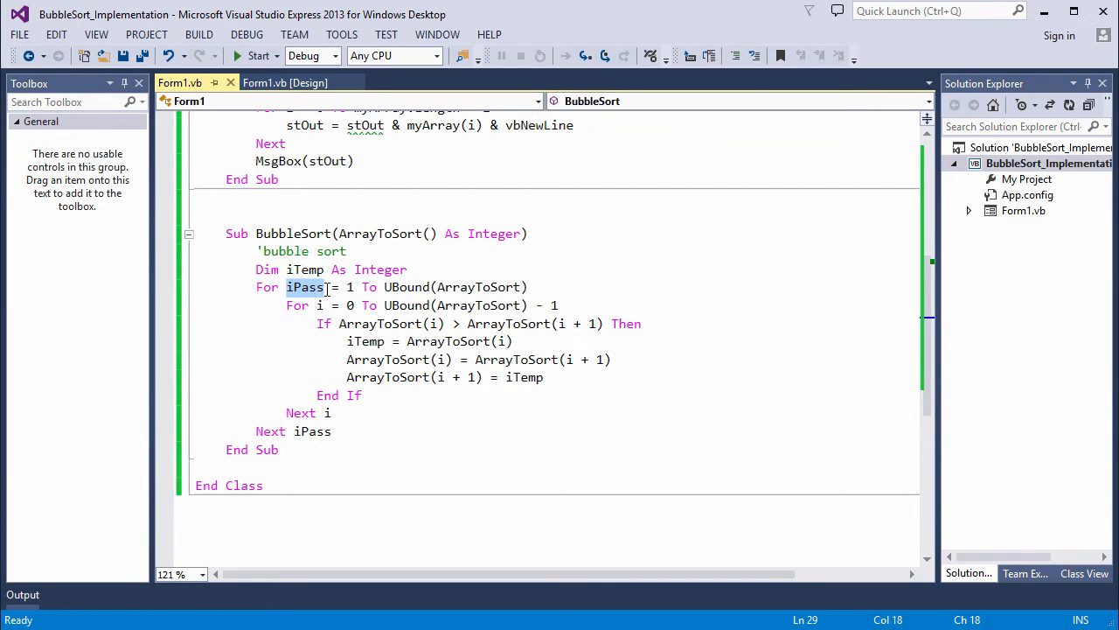
- Change the inner For loop's limit from upper bound minus 1 to minus iPass
right_click(306, 286)
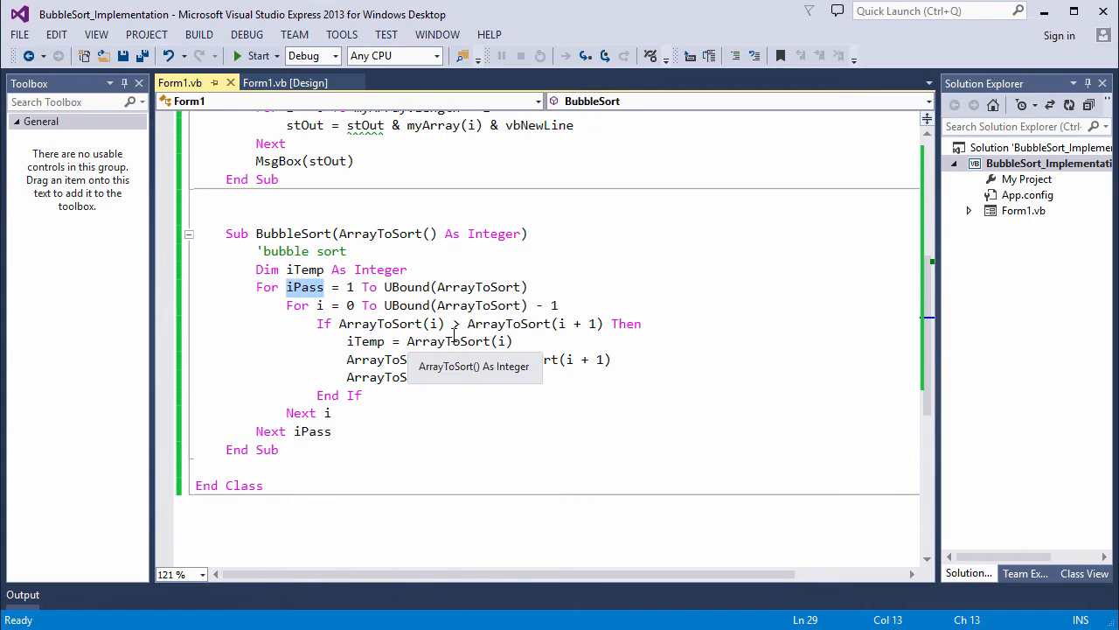
click(560, 305)
text(iPass)
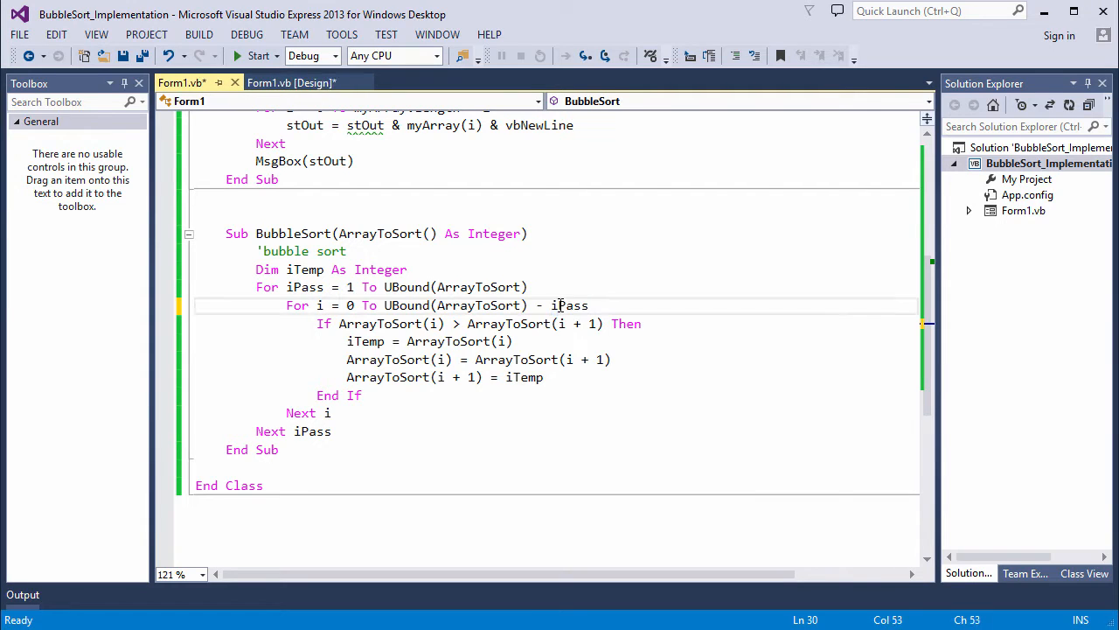
click(404, 470)
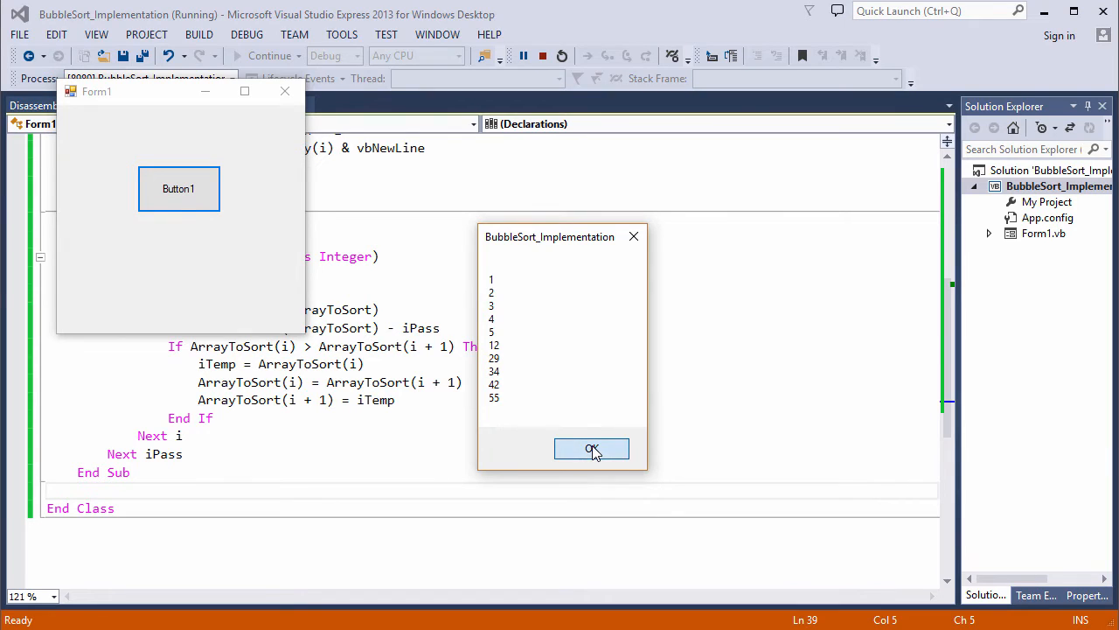
- Dismiss the message showing numbers sorted 1 to 55 and stop the run
click(591, 448)
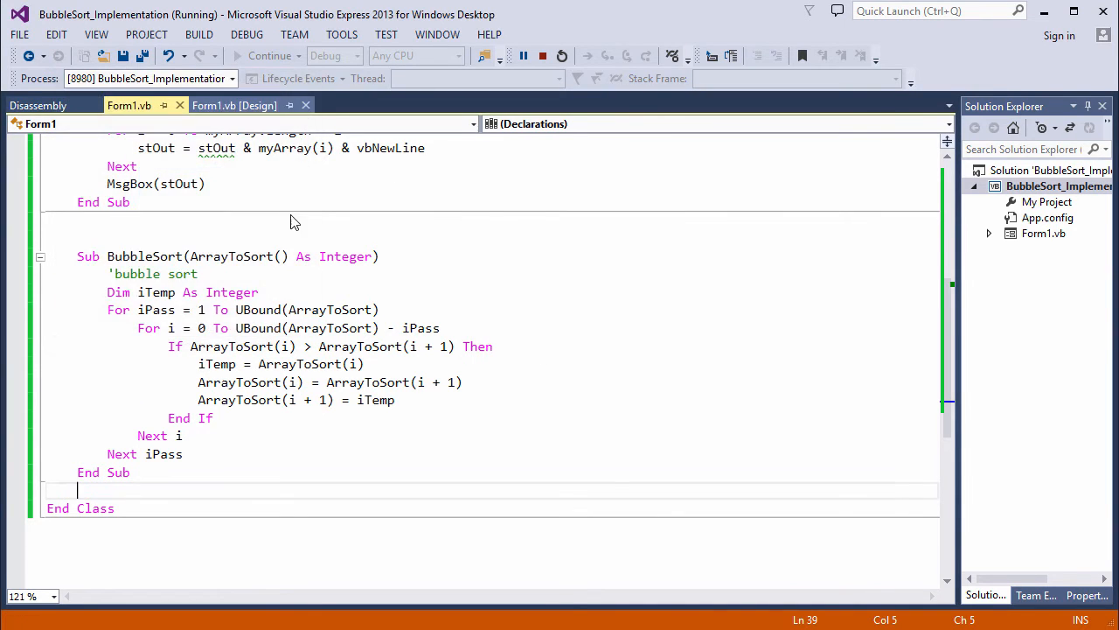
click(542, 55)
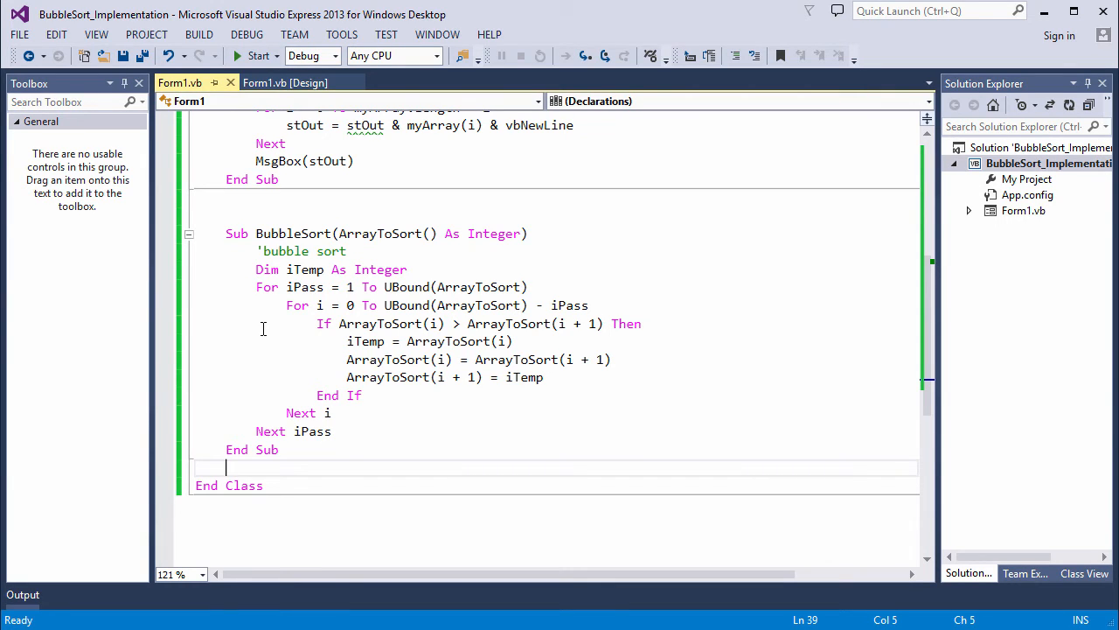
- Declare bSwapped As Boolean, set it True on swaps, and add If bSwapped = False Then Exit Sub
text(, bSwapped As Boolean)
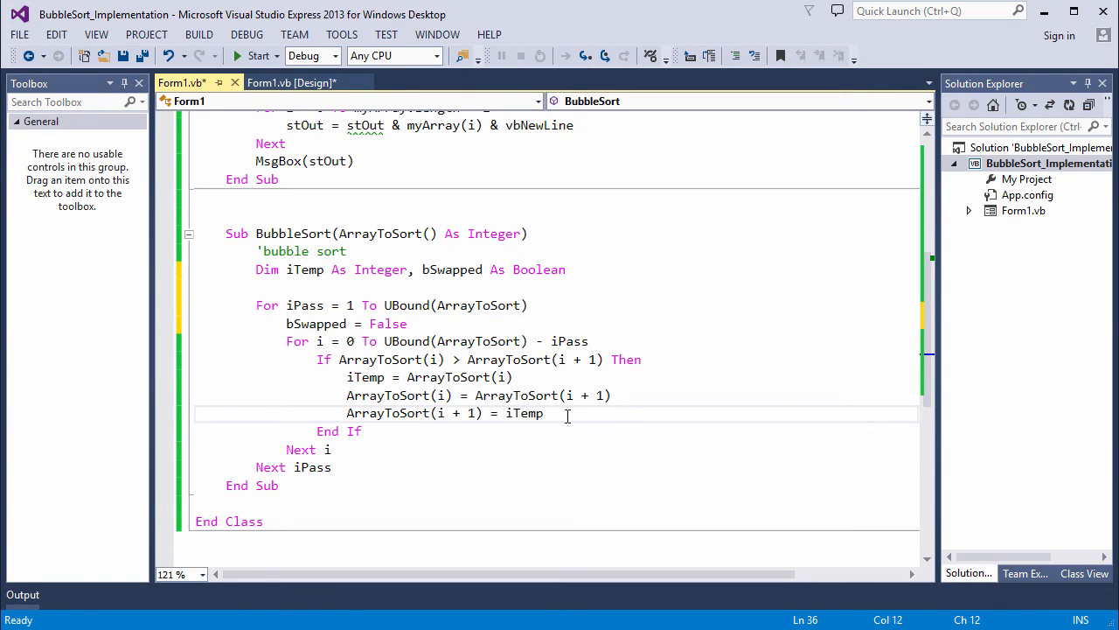
text(bSwapped=true)
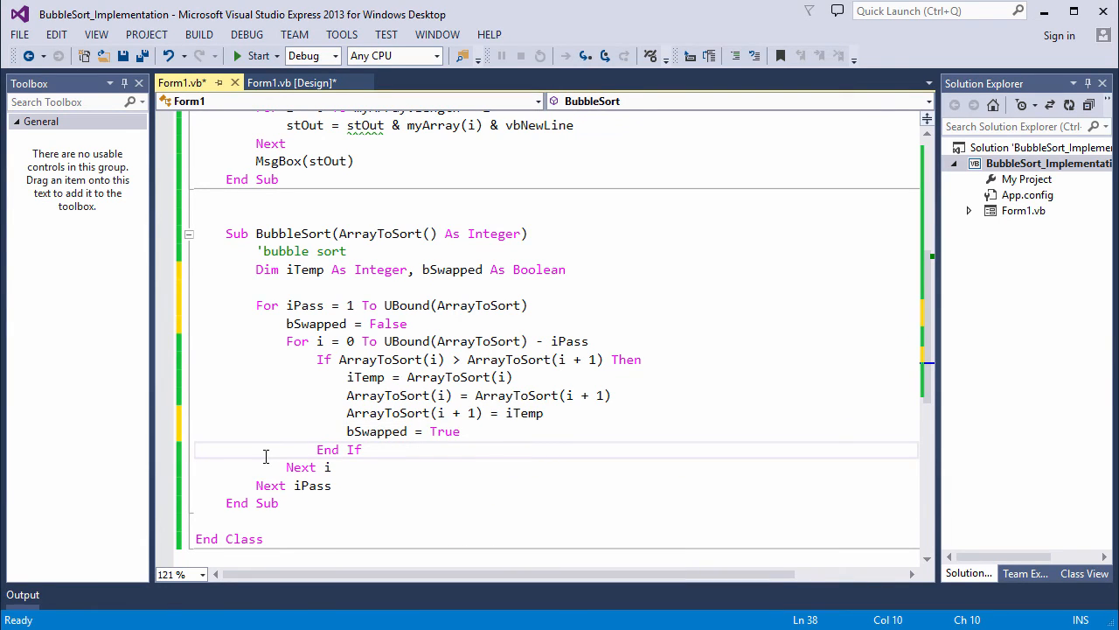
click(334, 467)
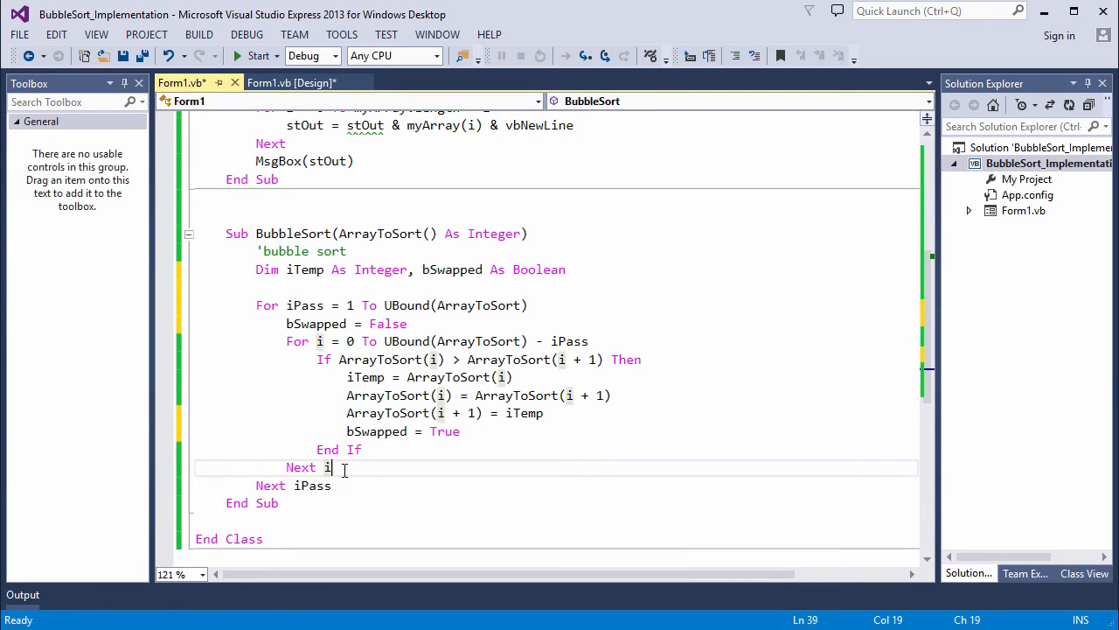
text(If bSwapped=f)
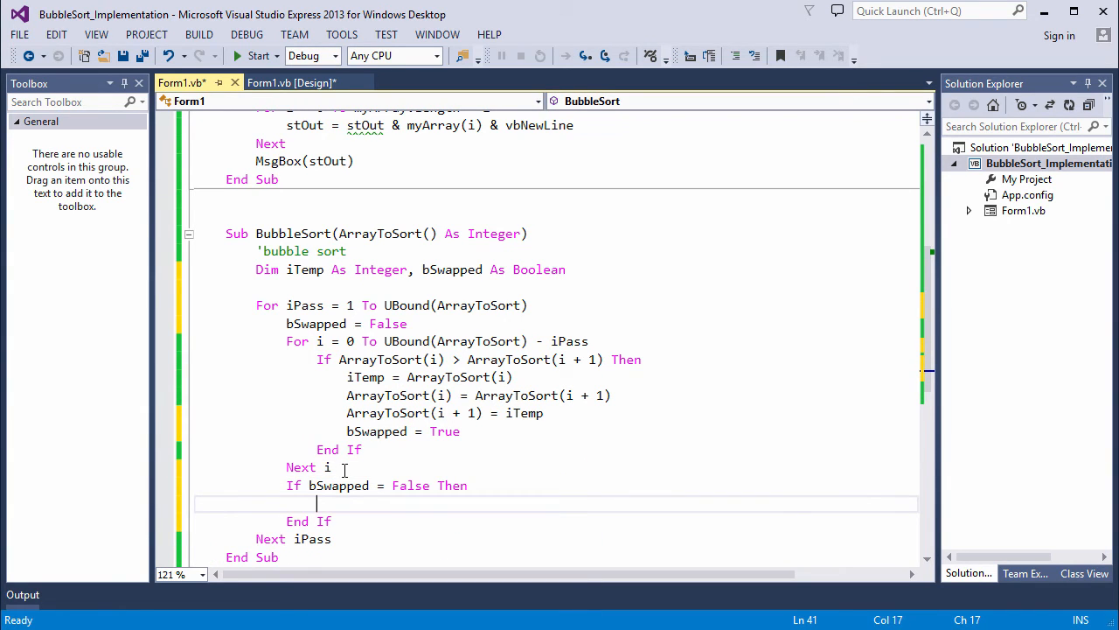
text(exi)
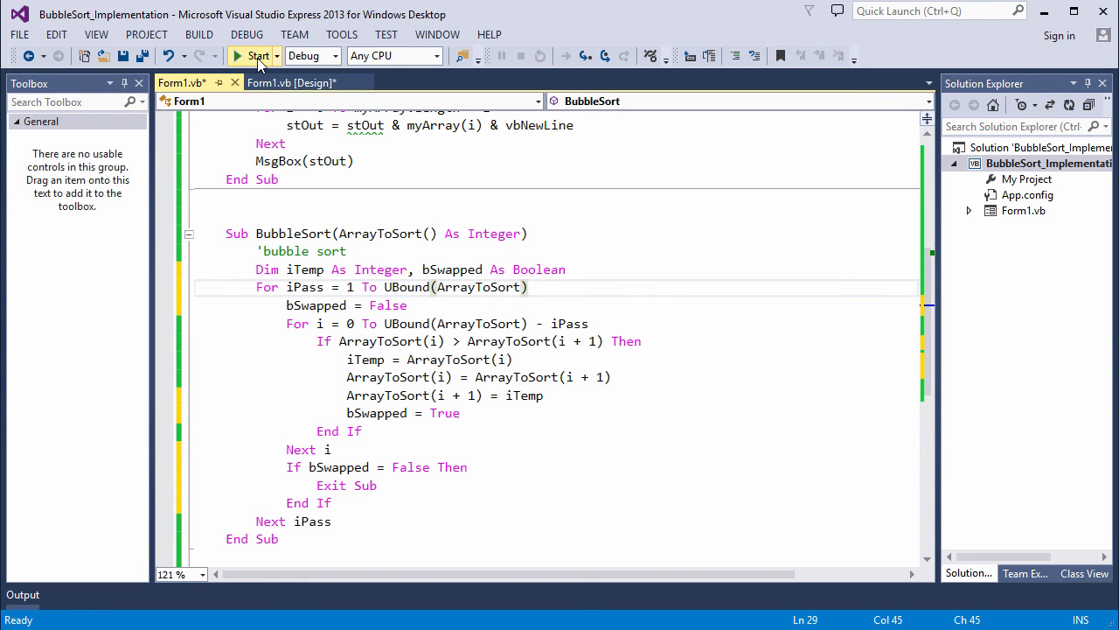
- Start the program and press Button1 to show the sorted numbers 1 to 55
click(257, 56)
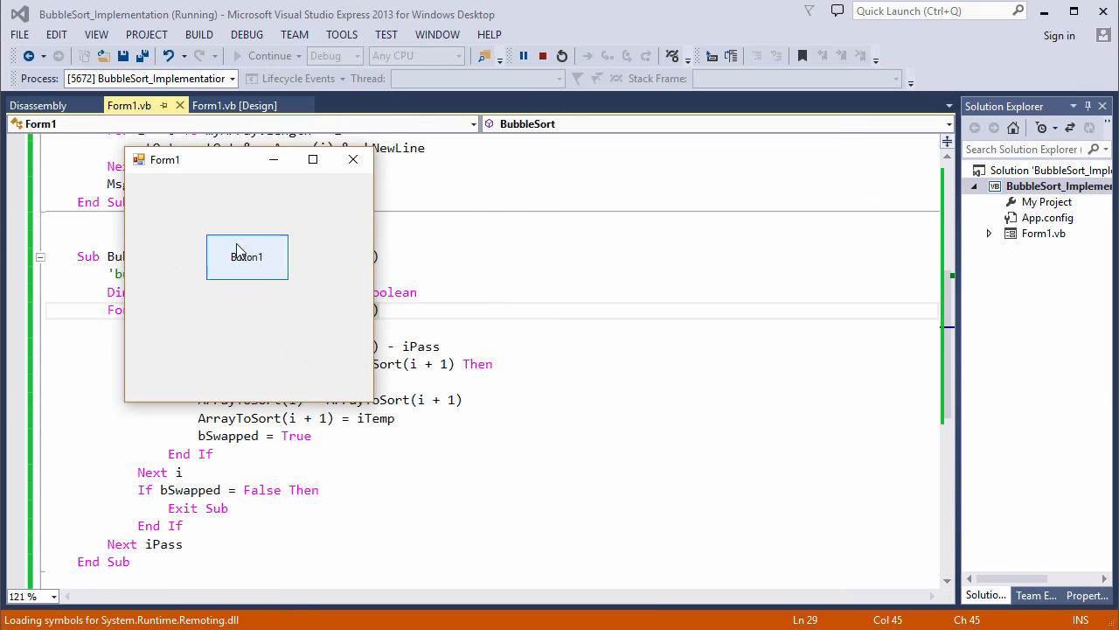
click(247, 256)
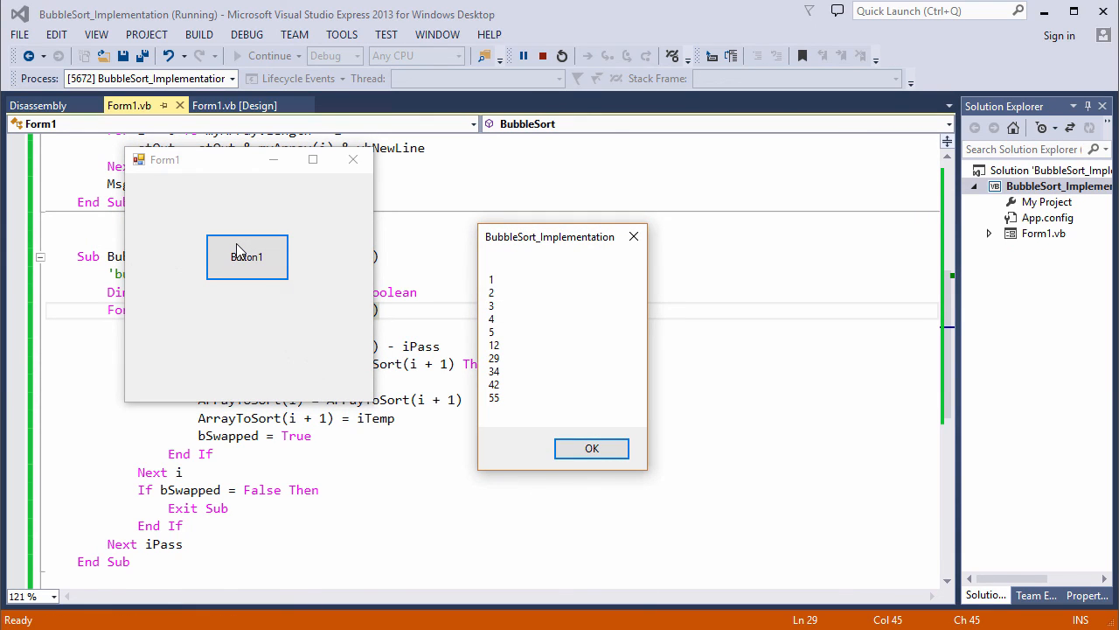